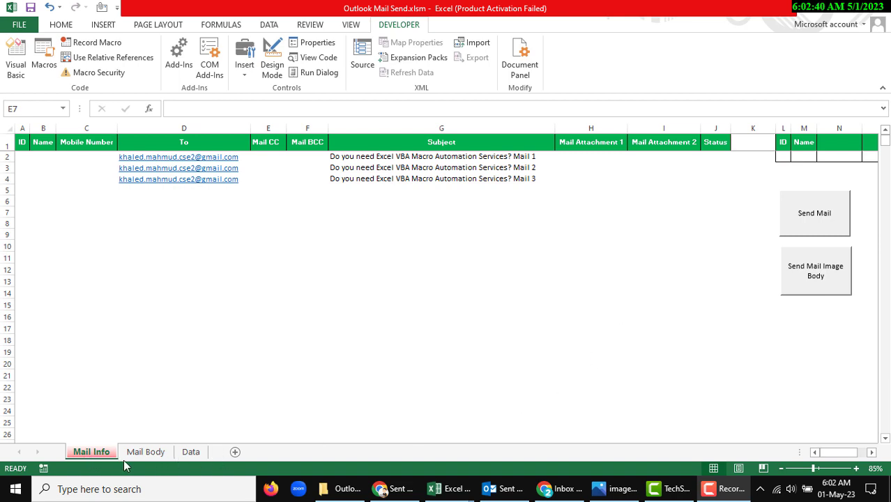
{"action": "mouse_move", "coordinate": [433, 471]}
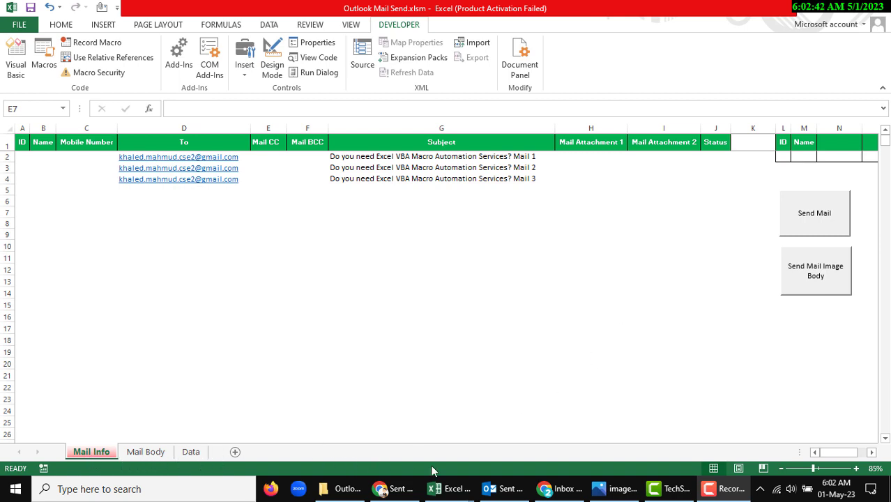
{"action": "mouse_move", "coordinate": [503, 488]}
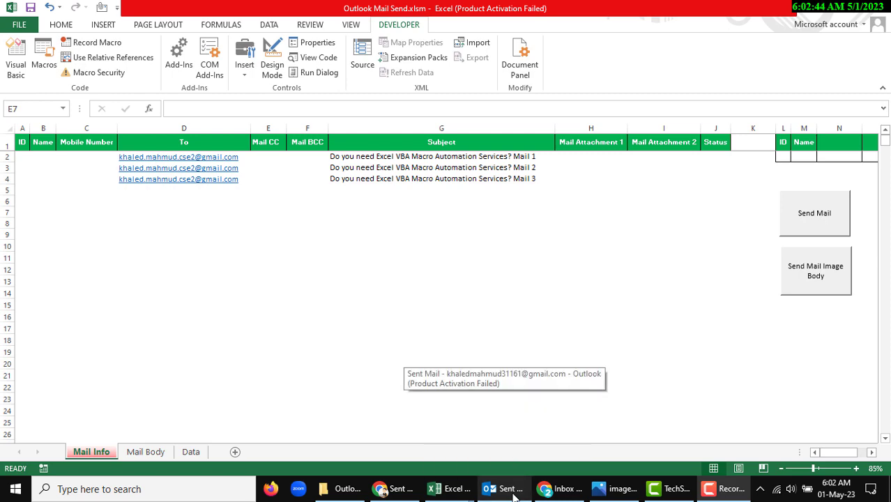
Review the Mail Info columns: recipient address, To, CC, BCC and Attachment 1.
{"action": "left_click", "coordinate": [509, 489]}
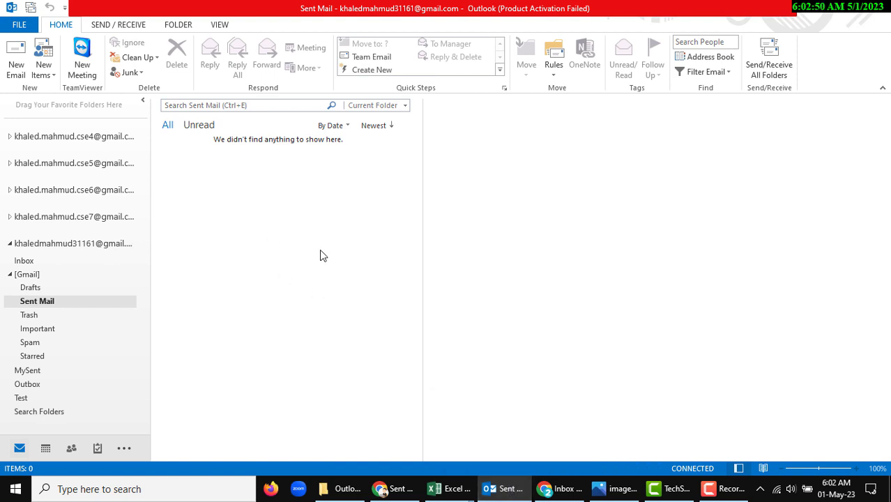
{"action": "left_click", "coordinate": [454, 488]}
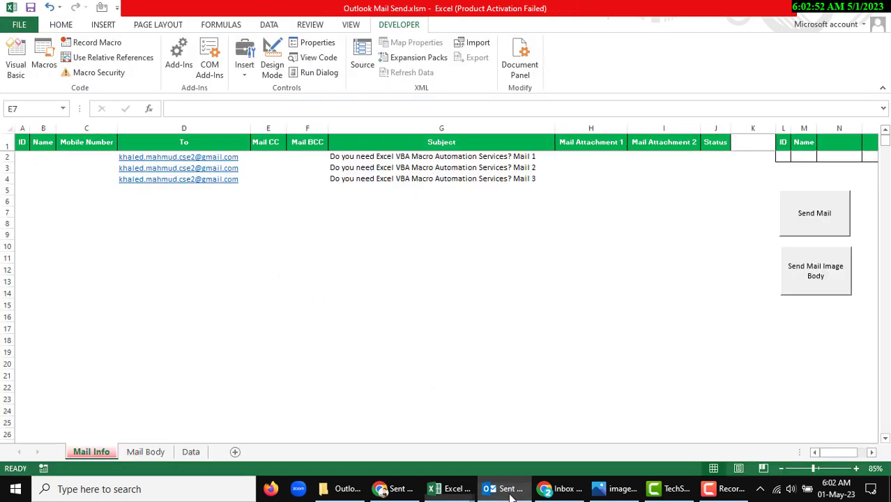
{"action": "left_click", "coordinate": [184, 212]}
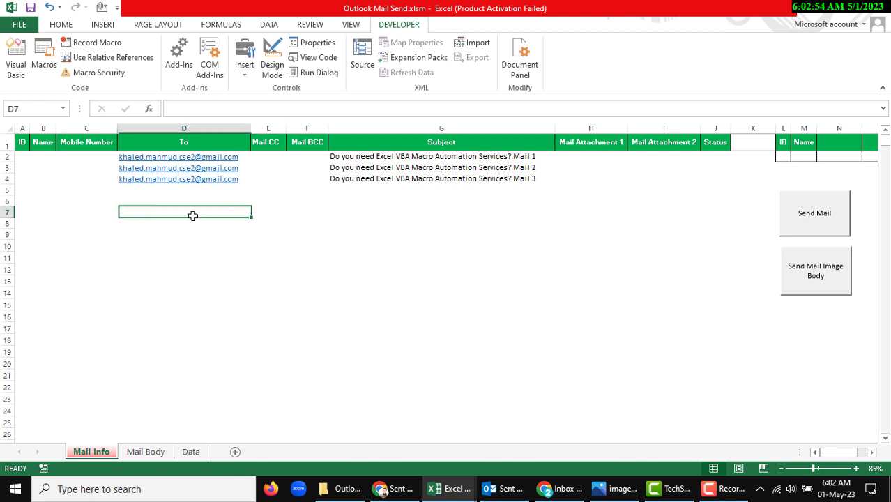
{"action": "left_click", "coordinate": [179, 179]}
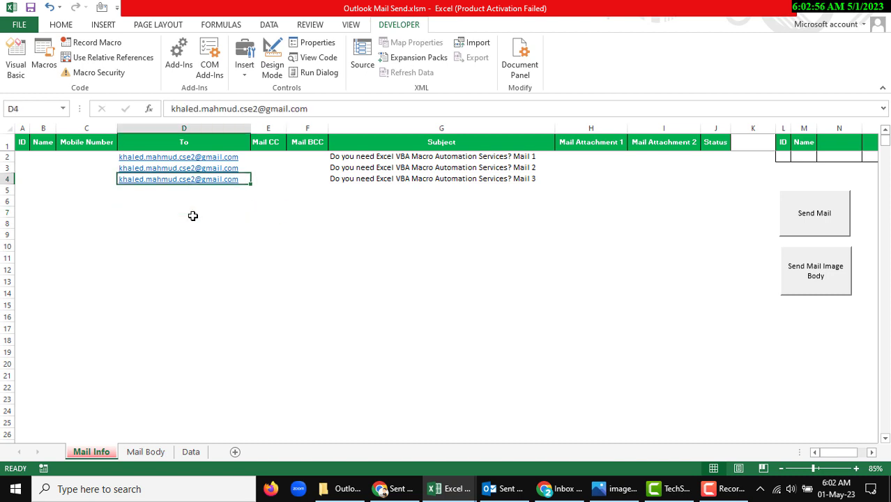
{"action": "left_click", "coordinate": [184, 142]}
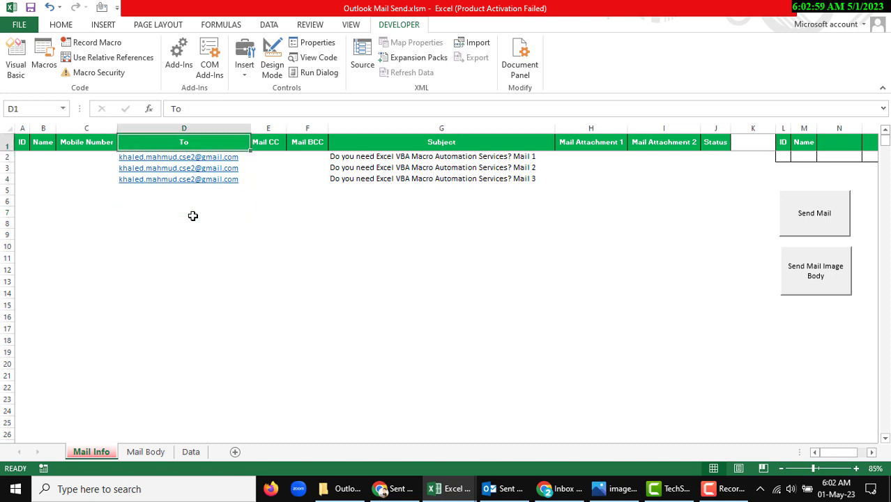
{"action": "left_click", "coordinate": [267, 142]}
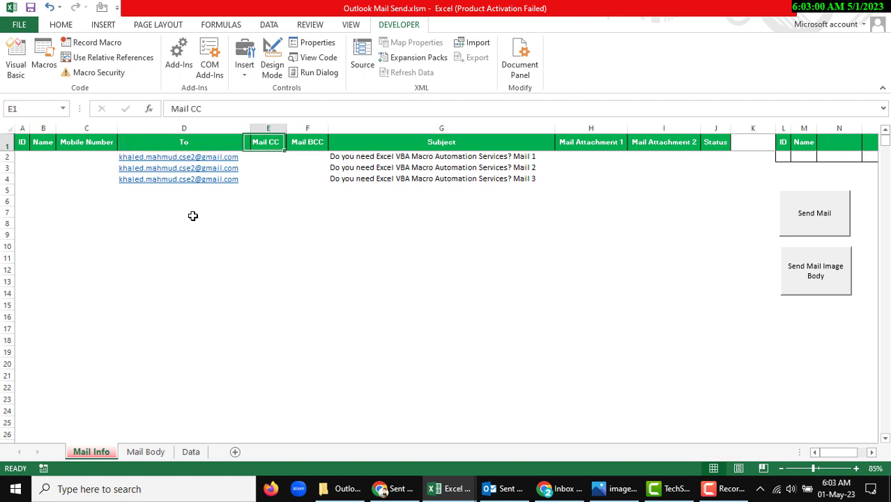
{"action": "left_click", "coordinate": [307, 142]}
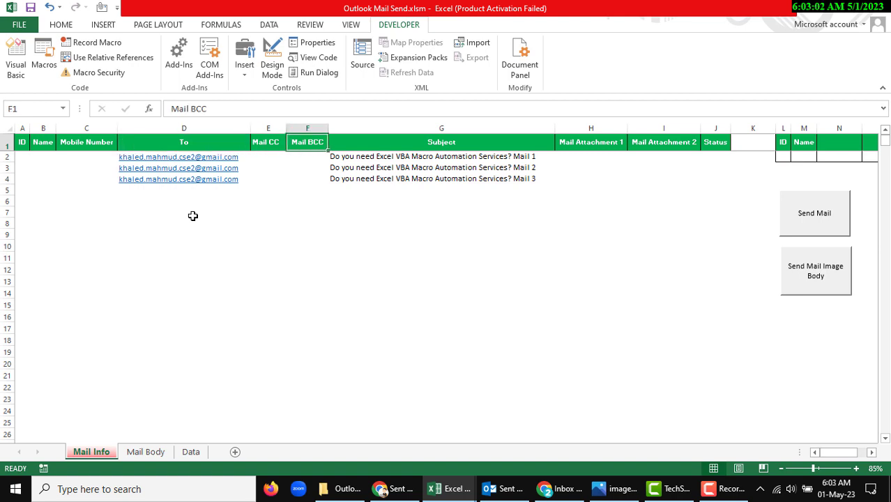
{"action": "left_click", "coordinate": [441, 142]}
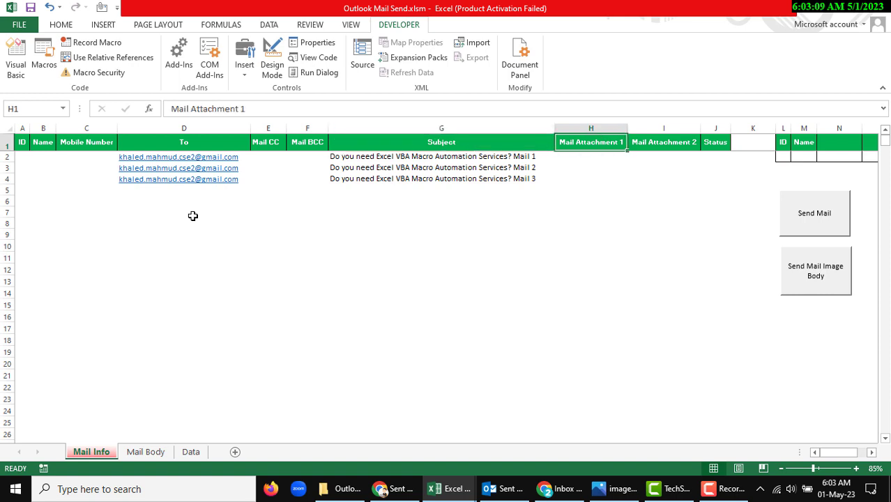
{"action": "left_click", "coordinate": [715, 142]}
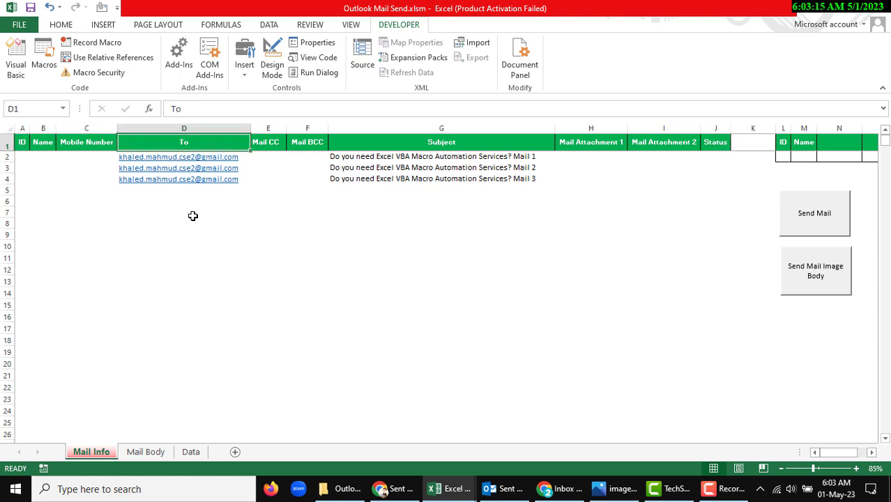
Switch to the Mail Body sheet holding the email message text.
{"action": "left_click", "coordinate": [145, 452]}
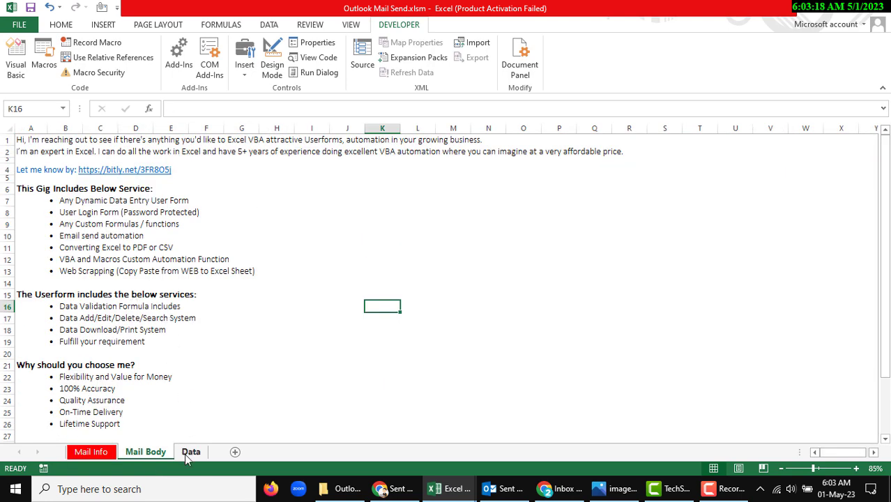
View the empty Data sheet, return to Mail Info and select the three recipient addresses D2:D4.
{"action": "left_click", "coordinate": [191, 451]}
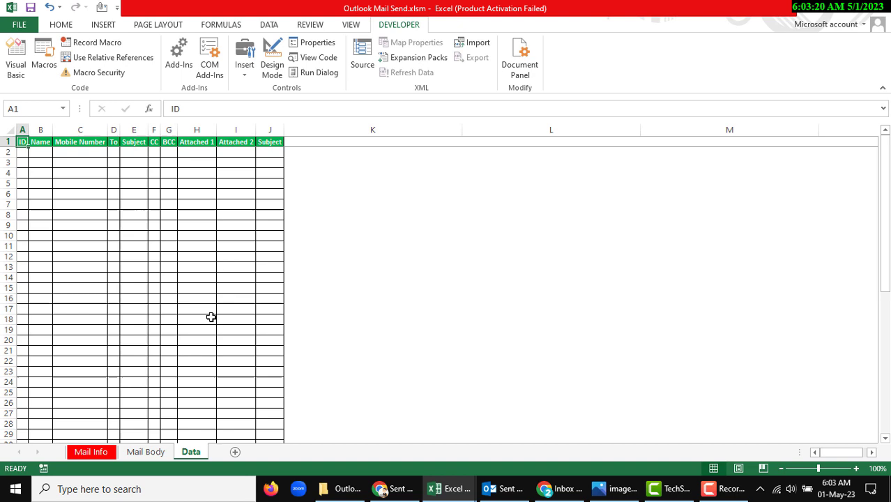
{"action": "mouse_move", "coordinate": [159, 292]}
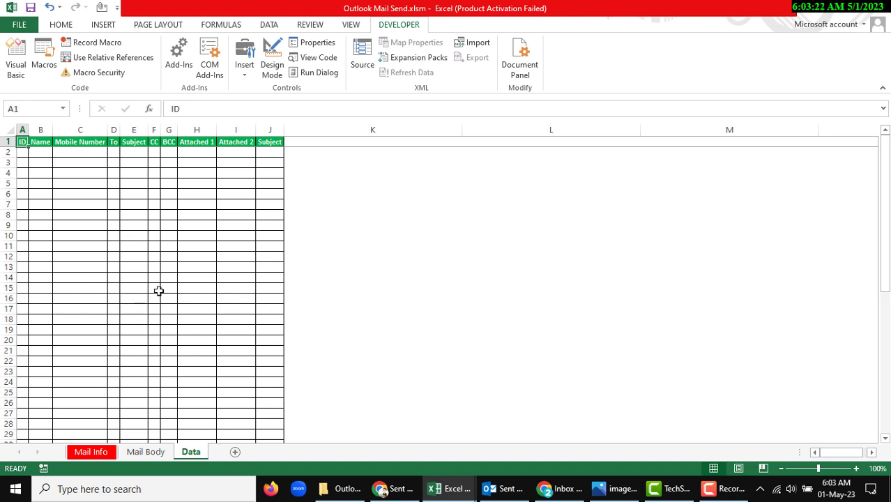
{"action": "mouse_move", "coordinate": [171, 377]}
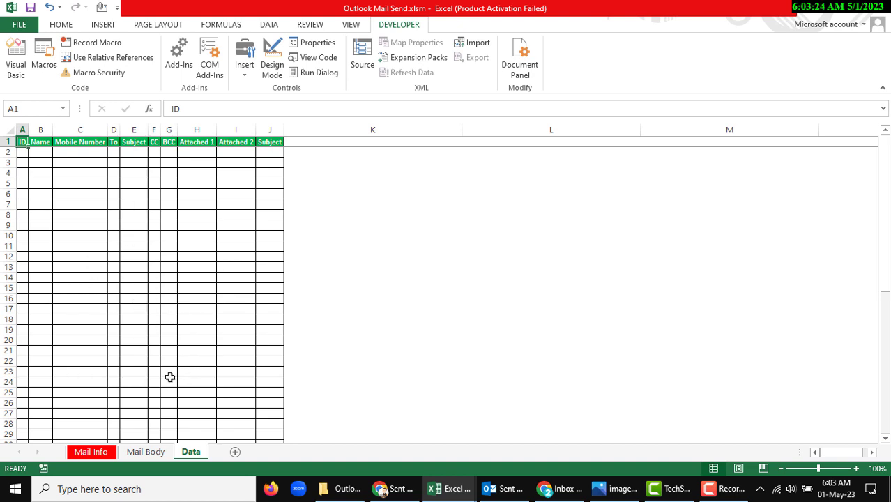
{"action": "left_click", "coordinate": [90, 451]}
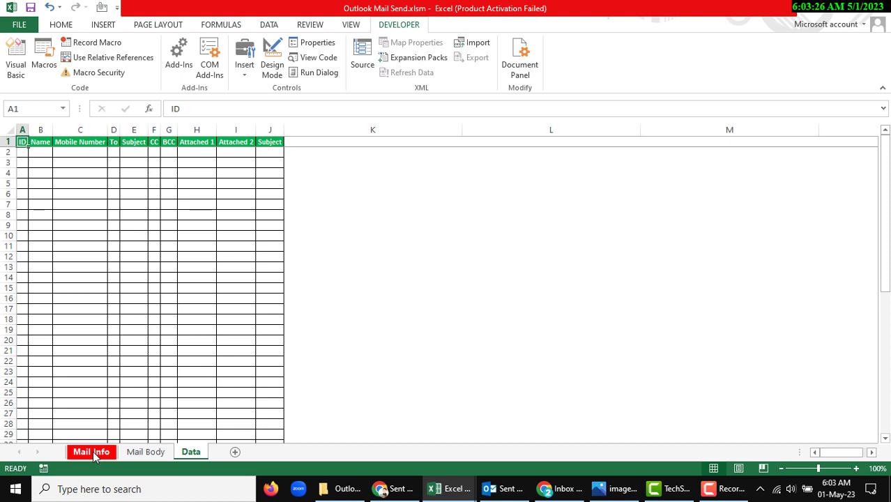
{"action": "left_click", "coordinate": [91, 452]}
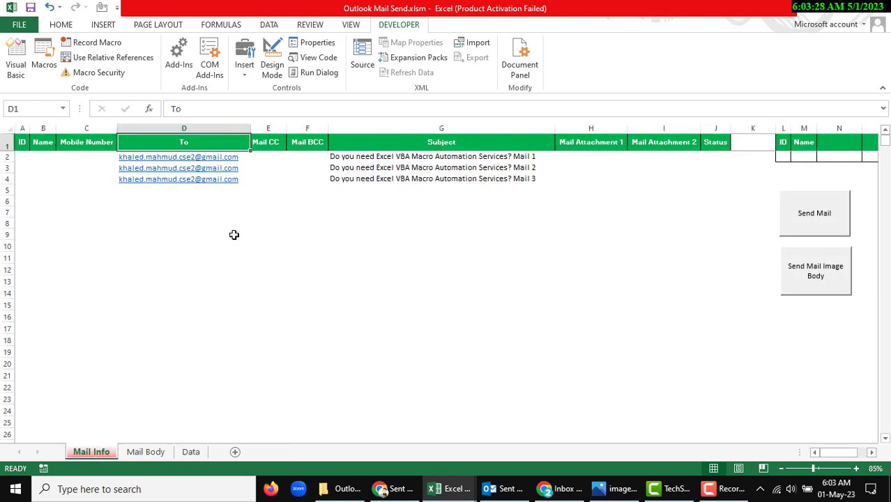
{"action": "left_click", "coordinate": [184, 156]}
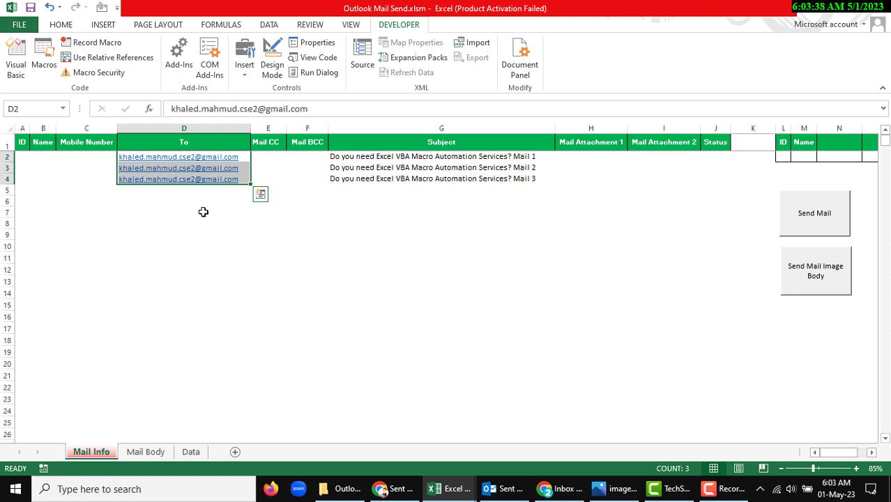
Run the Send Mail macro so all three rows' Status shows Done.
{"action": "left_click", "coordinate": [307, 233]}
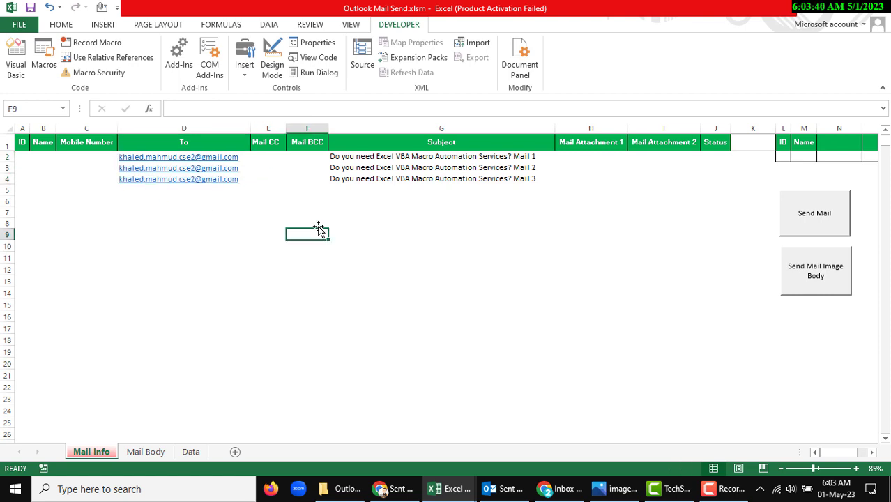
{"action": "mouse_move", "coordinate": [745, 208]}
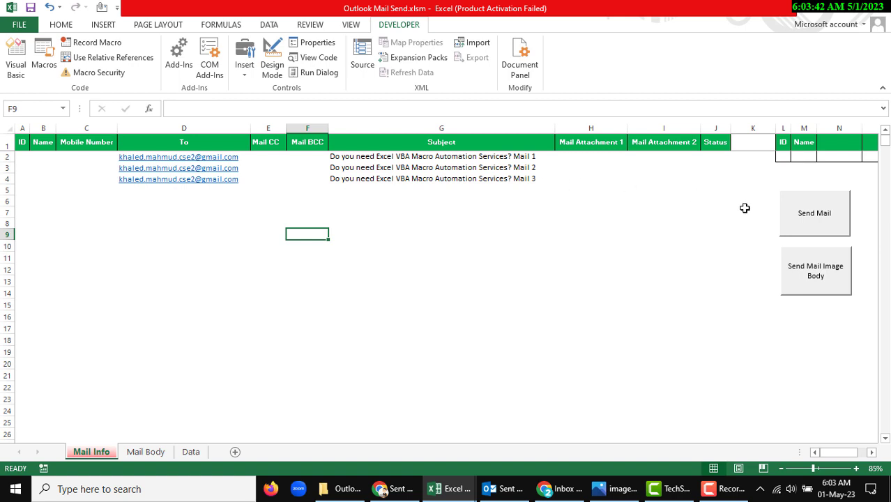
{"action": "mouse_move", "coordinate": [812, 292]}
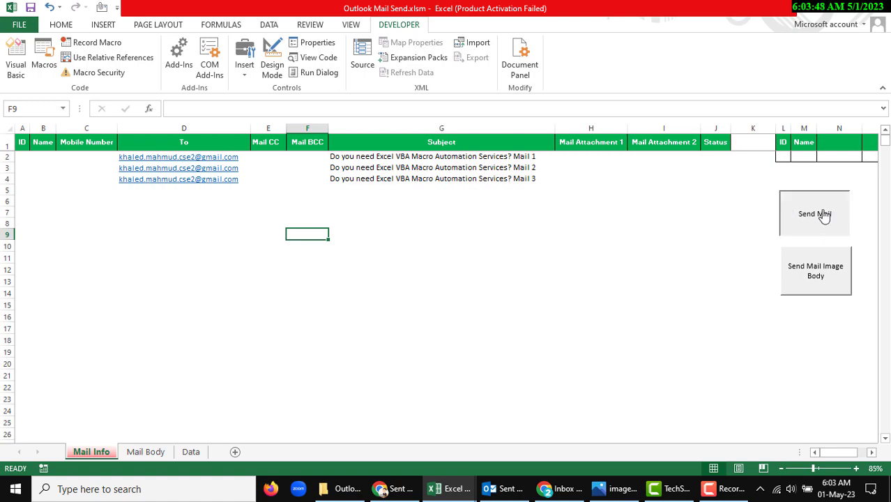
{"action": "left_click", "coordinate": [814, 214]}
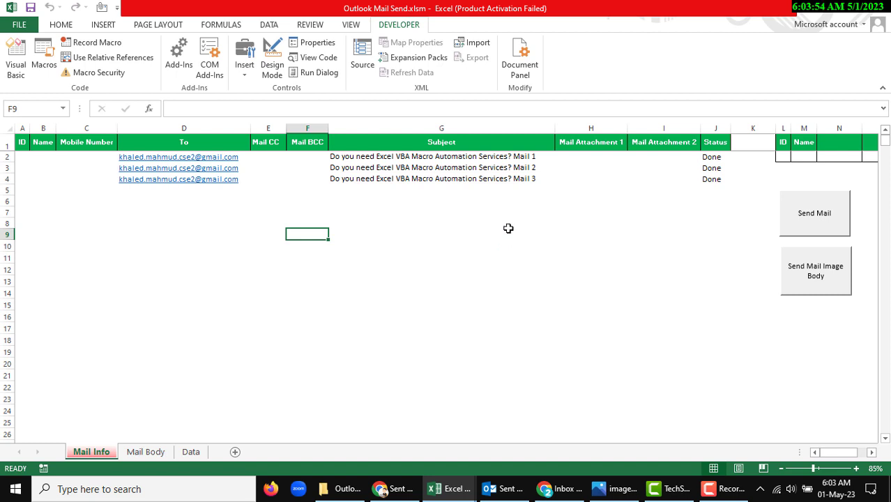
{"action": "mouse_move", "coordinate": [141, 187]}
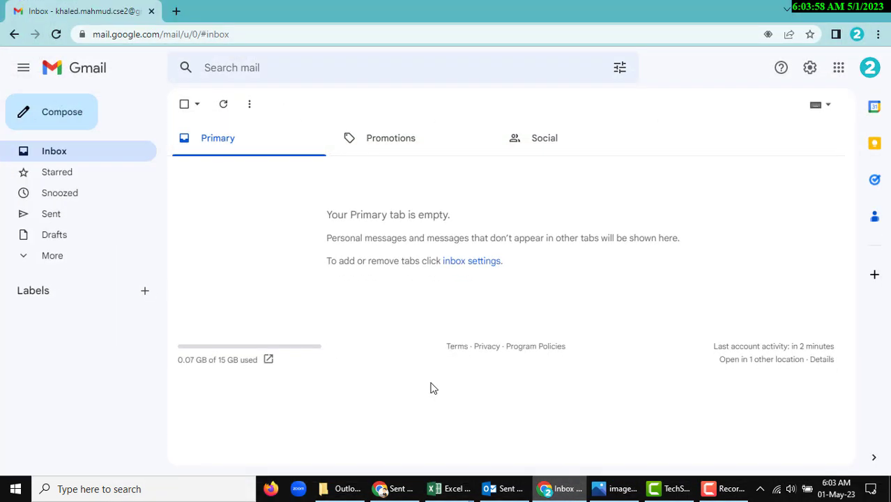
{"action": "mouse_move", "coordinate": [56, 173]}
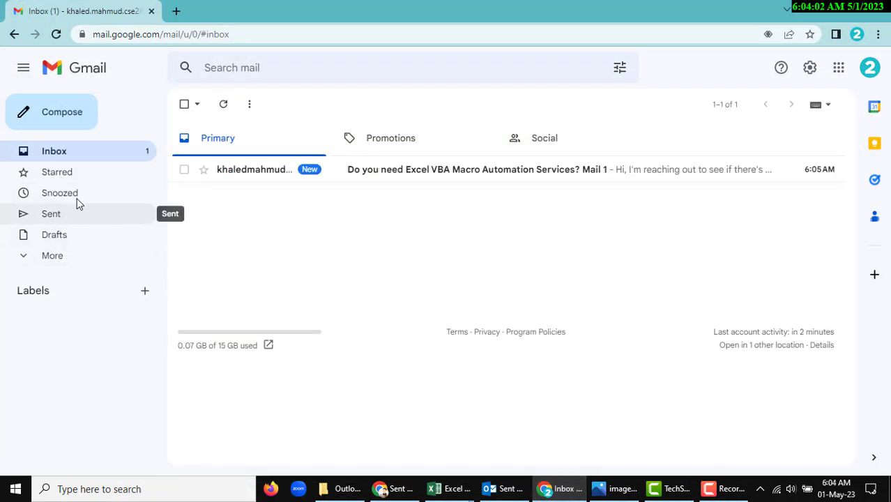
{"action": "mouse_move", "coordinate": [583, 182]}
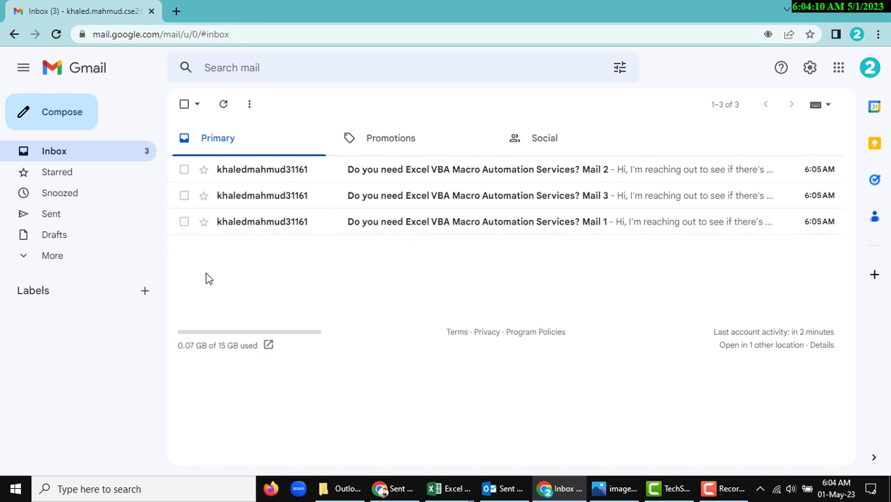
{"action": "mouse_move", "coordinate": [452, 336]}
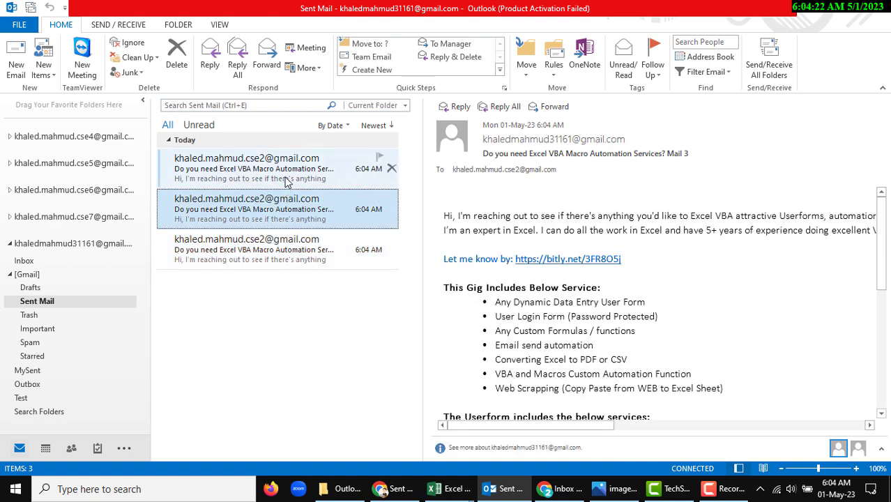
Read the sent Mail 2 and Mail 3 messages, then return to the Outlook Mail Send workbook.
{"action": "left_click", "coordinate": [254, 167]}
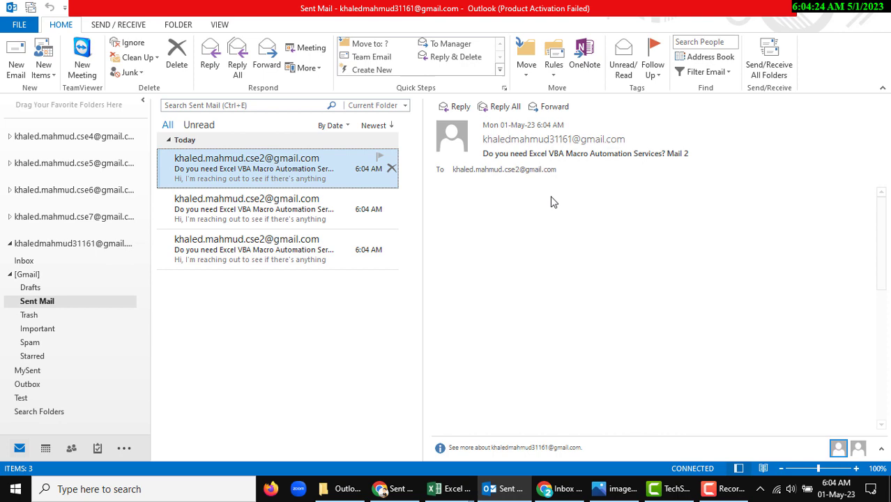
{"action": "left_click", "coordinate": [277, 210]}
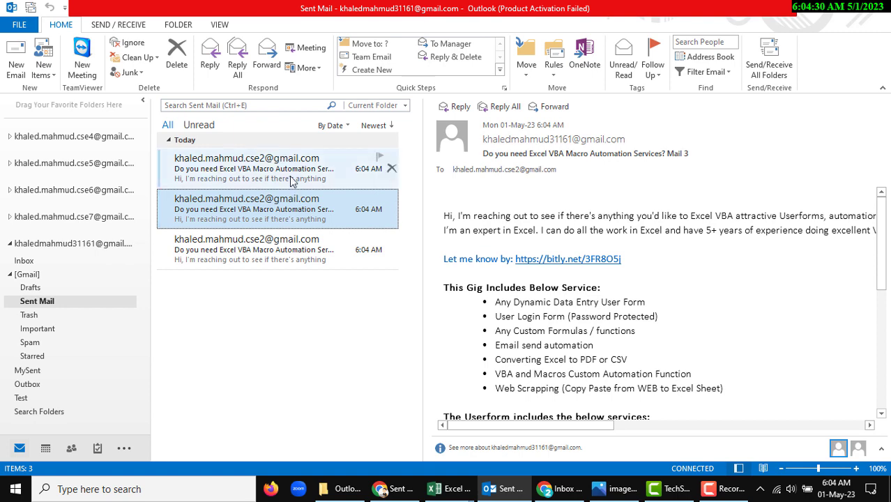
{"action": "left_click", "coordinate": [245, 167]}
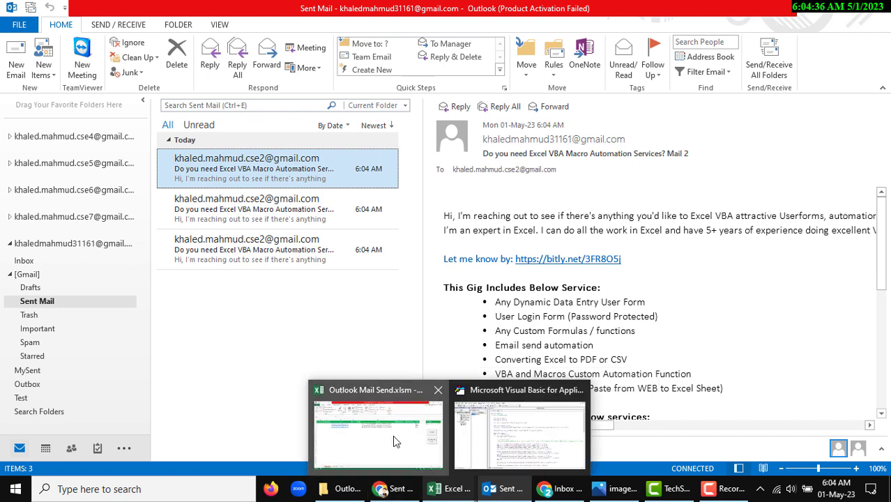
{"action": "left_click", "coordinate": [377, 433]}
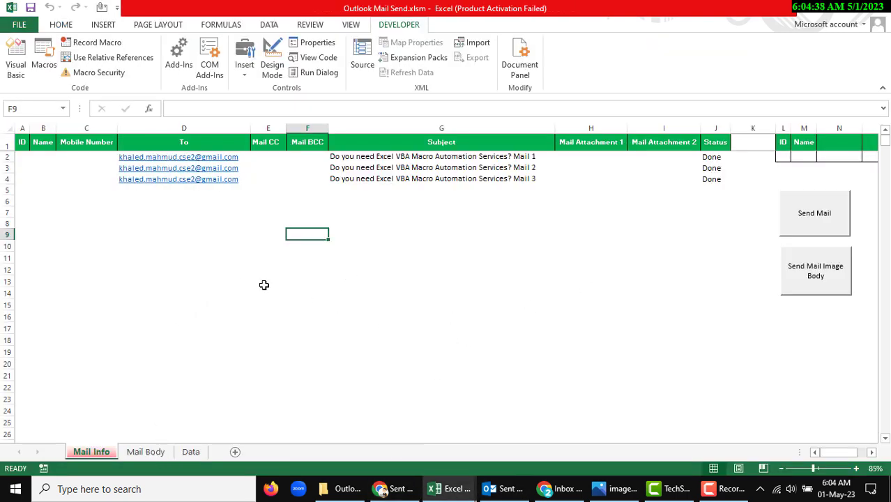
{"action": "mouse_move", "coordinate": [639, 441]}
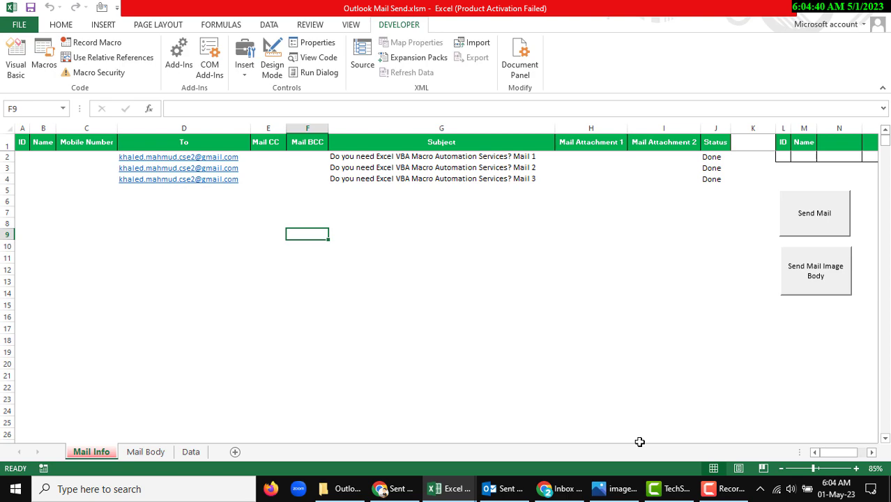
{"action": "left_click", "coordinate": [616, 488]}
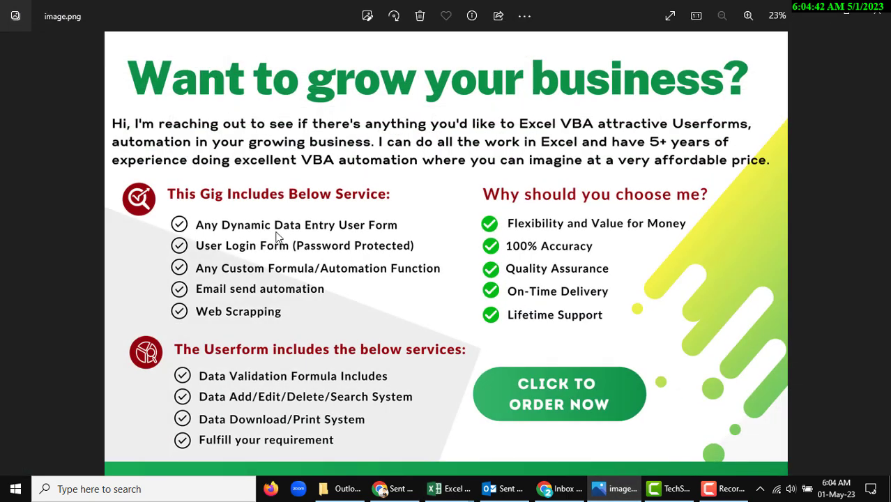
{"action": "mouse_move", "coordinate": [477, 309]}
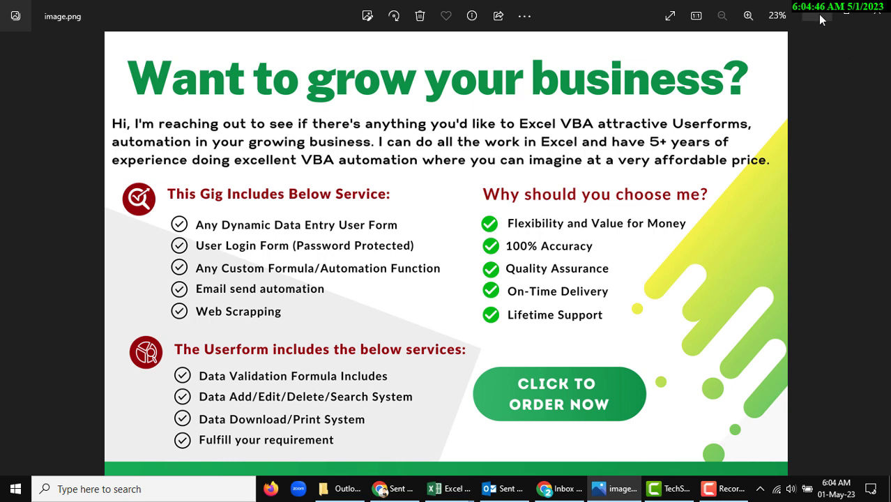
{"action": "left_click", "coordinate": [449, 488]}
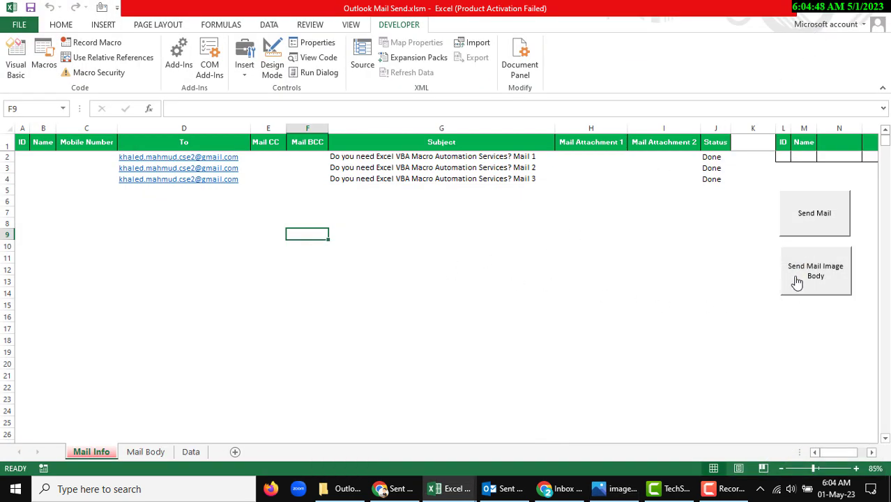
{"action": "mouse_move", "coordinate": [856, 273]}
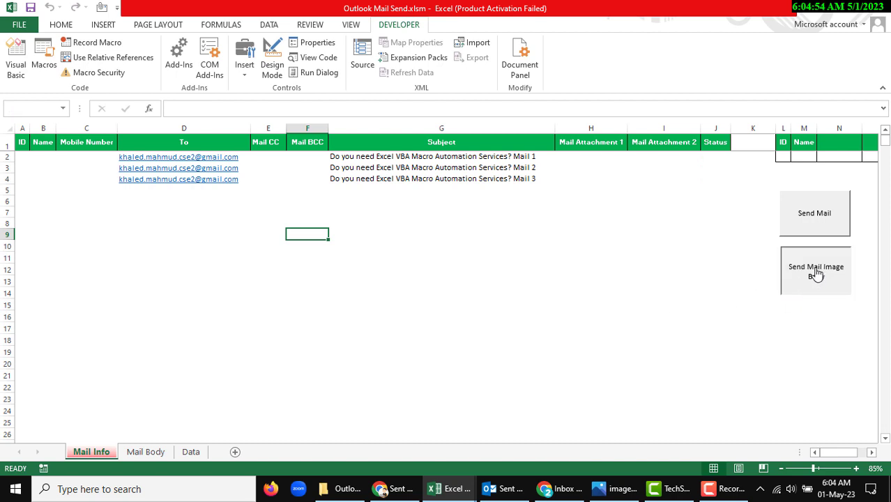
Run the Send Mail Image Body macro so all three rows show Done again.
{"action": "left_click", "coordinate": [815, 271]}
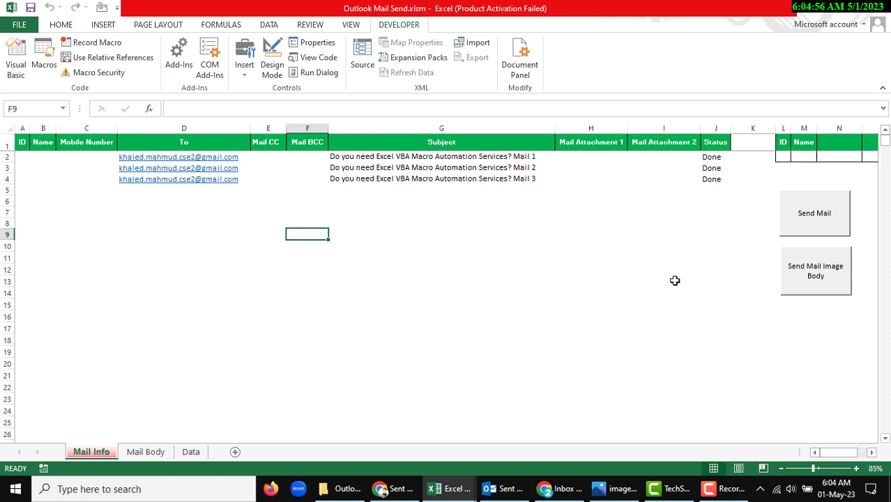
{"action": "mouse_move", "coordinate": [519, 483]}
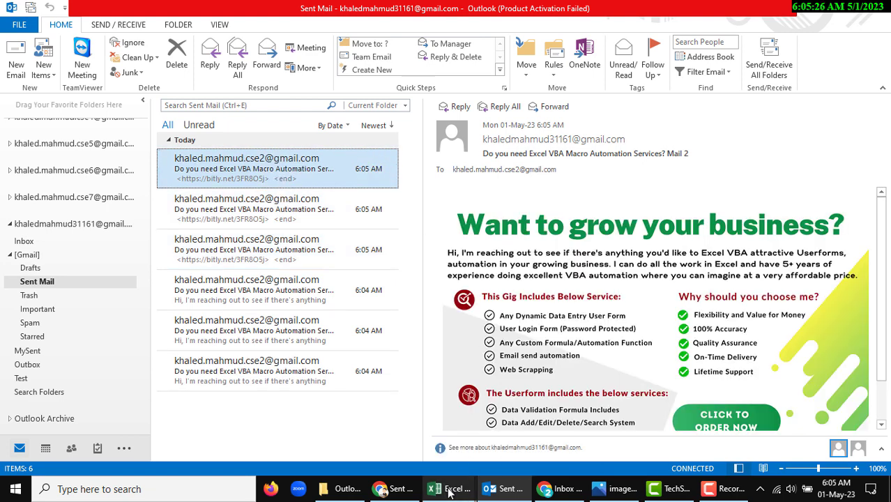
Switch to Outlook's Sent Mail to see Mail 2 with the promo image body.
{"action": "left_click", "coordinate": [449, 488]}
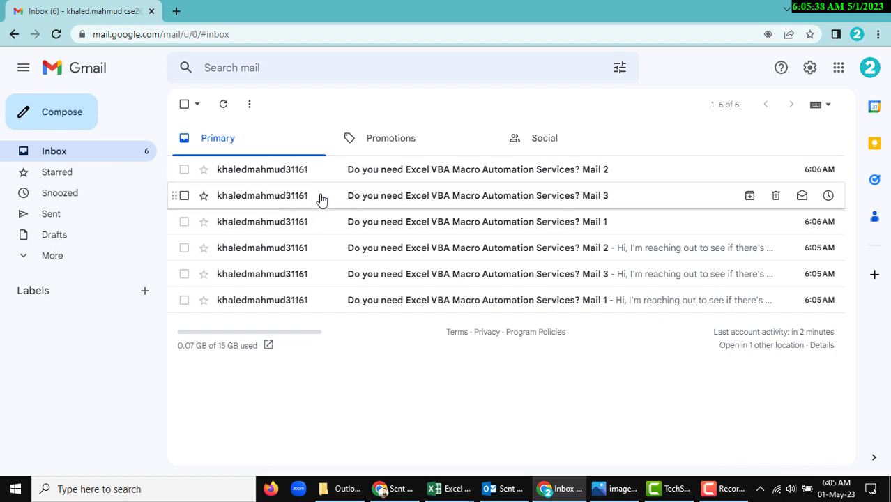
Open the received image-body Mail 3 in Gmail, go back to the inbox, then return to Excel.
{"action": "left_click", "coordinate": [477, 195]}
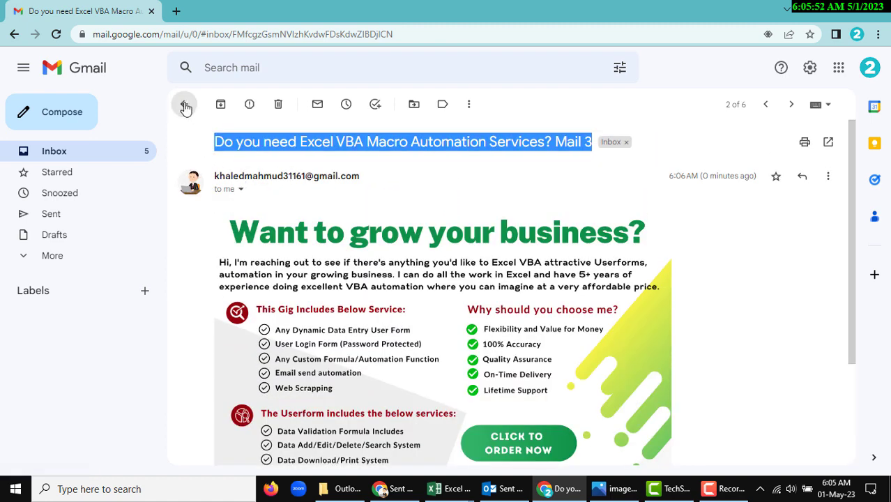
{"action": "left_click", "coordinate": [184, 103]}
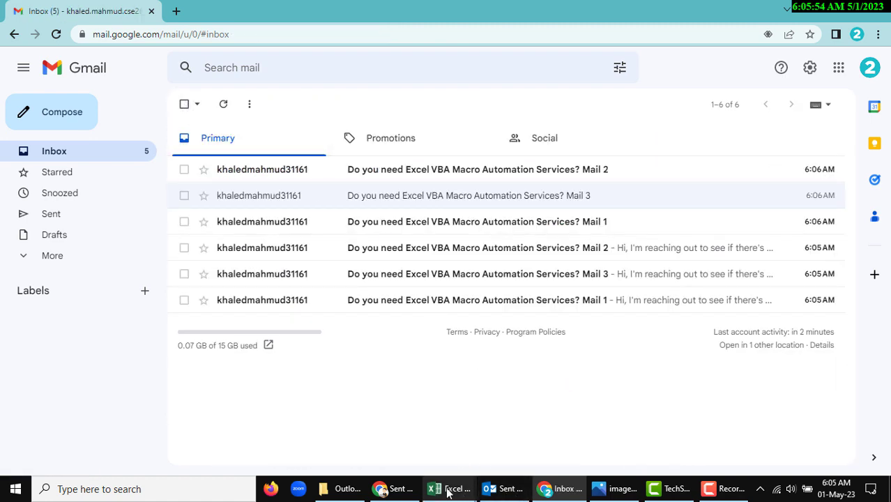
{"action": "left_click", "coordinate": [449, 489]}
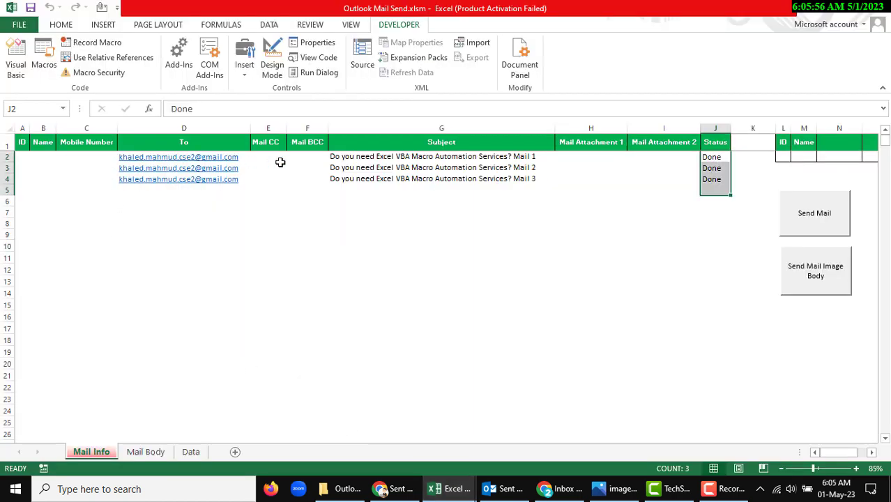
{"action": "mouse_move", "coordinate": [291, 286]}
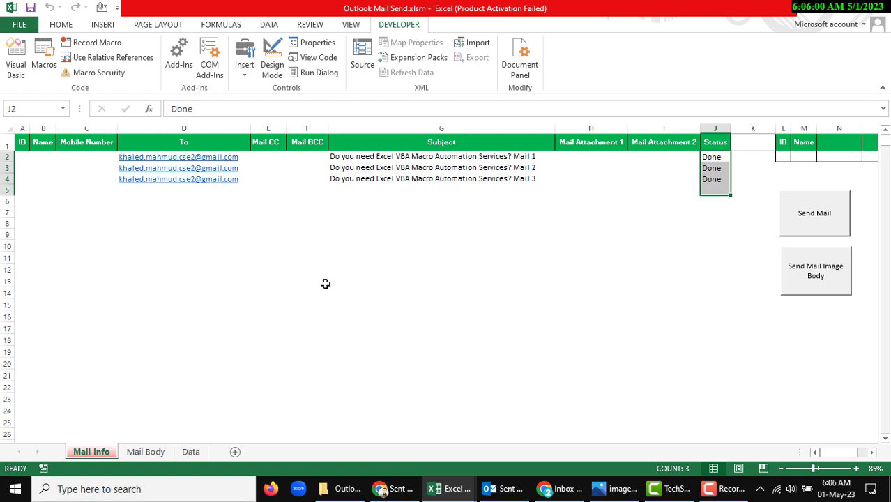
{"action": "mouse_move", "coordinate": [237, 294]}
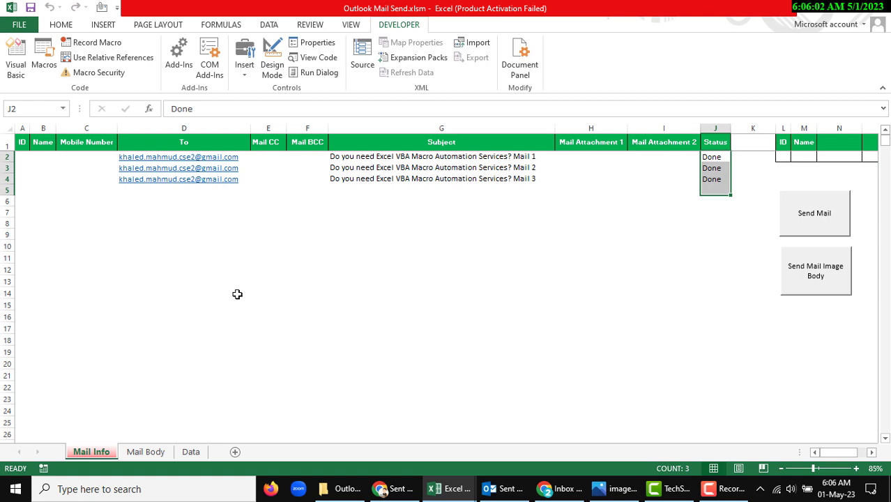